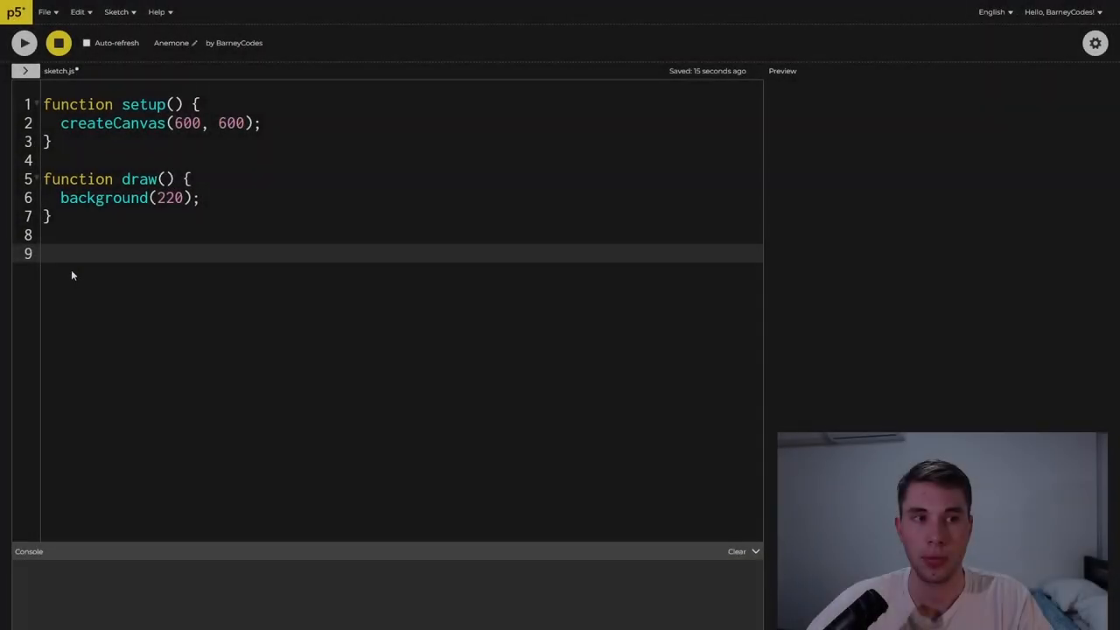
Step: Start a Point class with a constructor storing x, y, ang and rad
{"action": "type", "text": "class Point {"}
{"action": "type", "text": "constructor(x, y, ang, rad) {"}
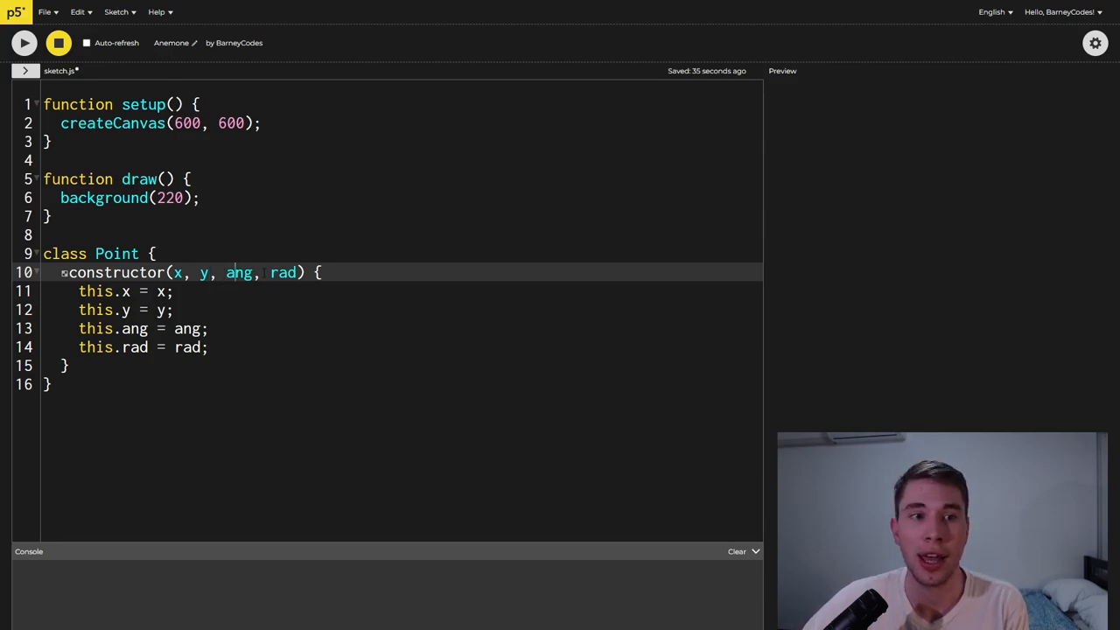
{"action": "left_click_drag", "start_coordinate": [78, 291], "coordinate": [208, 347]}
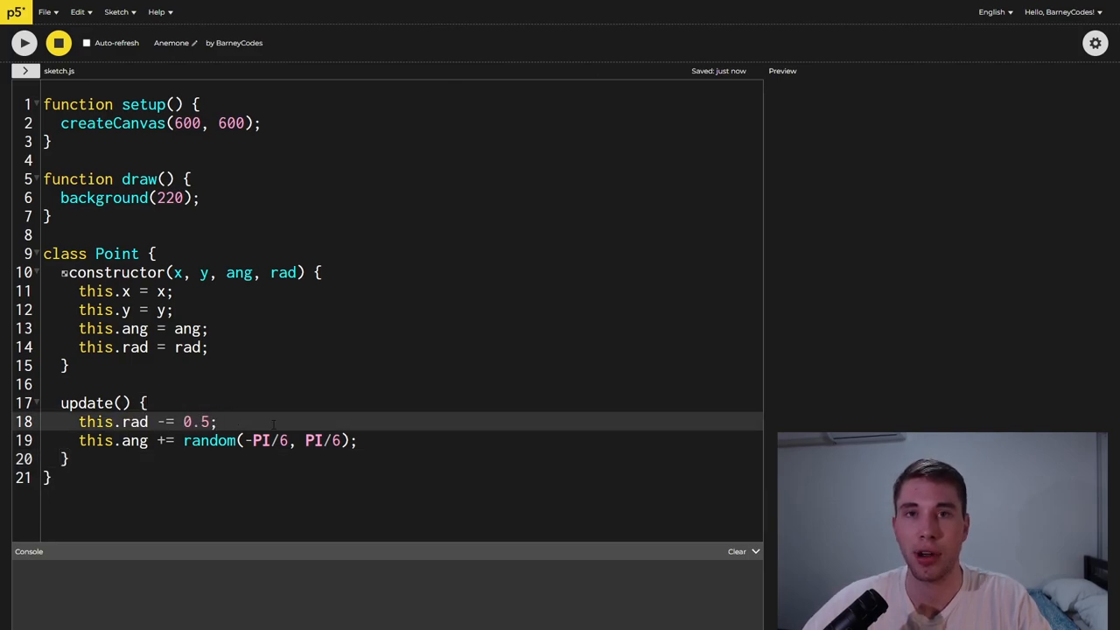
Step: Write update() to shrink rad and wander by angle, and draw() to render a circle
{"action": "left_click", "coordinate": [217, 421]}
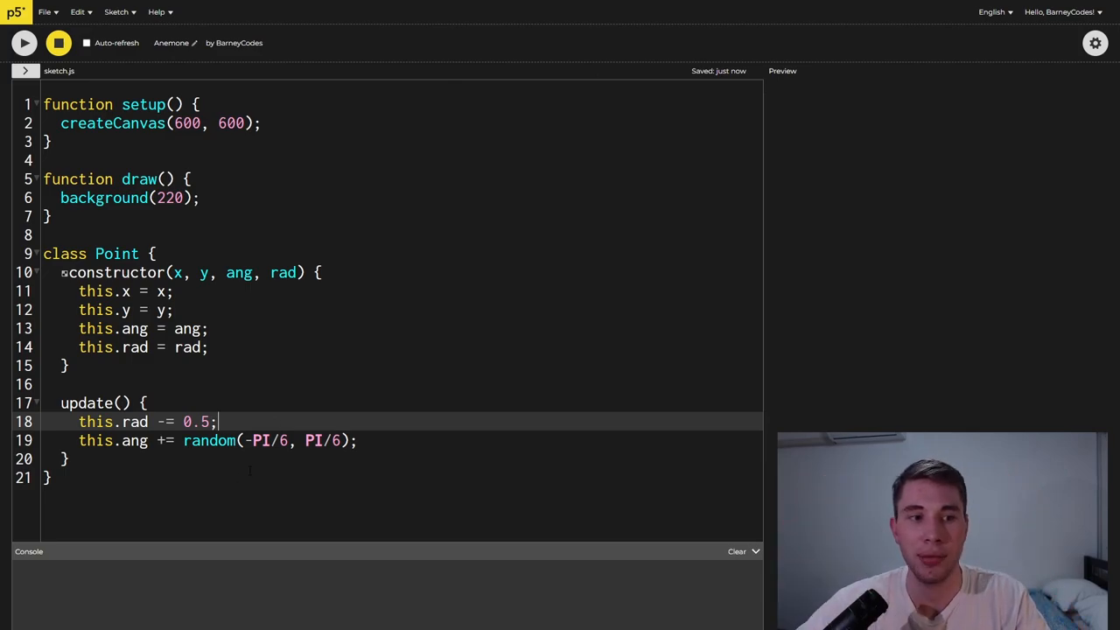
{"action": "left_click", "coordinate": [131, 440]}
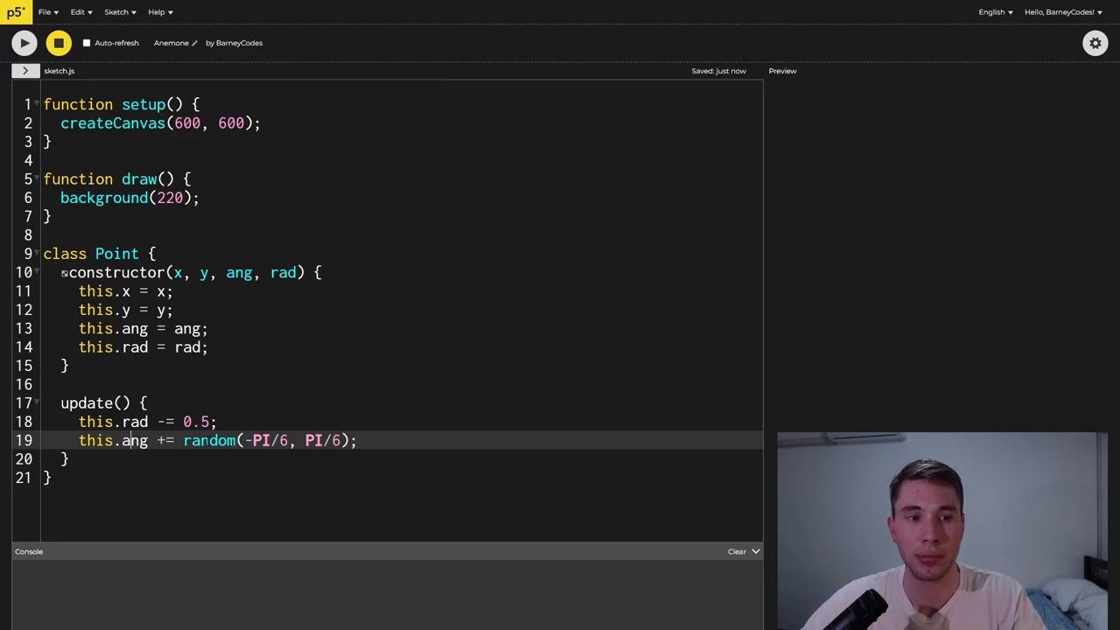
{"action": "left_click_drag", "start_coordinate": [248, 440], "coordinate": [347, 440]}
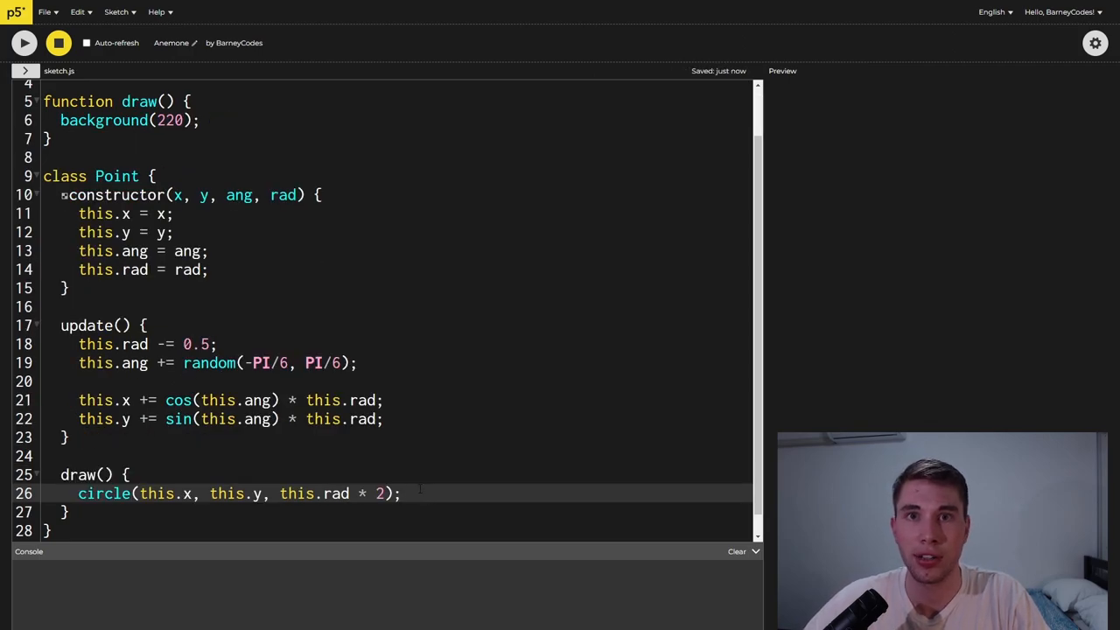
{"action": "double_click", "coordinate": [102, 494]}
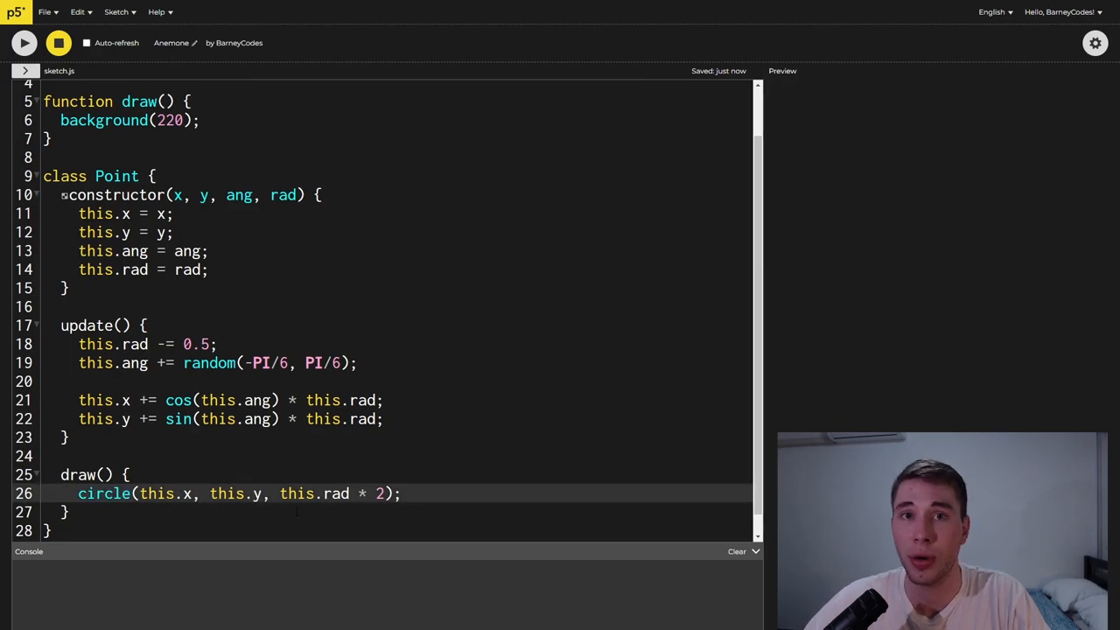
{"action": "left_click_drag", "start_coordinate": [280, 494], "coordinate": [381, 493]}
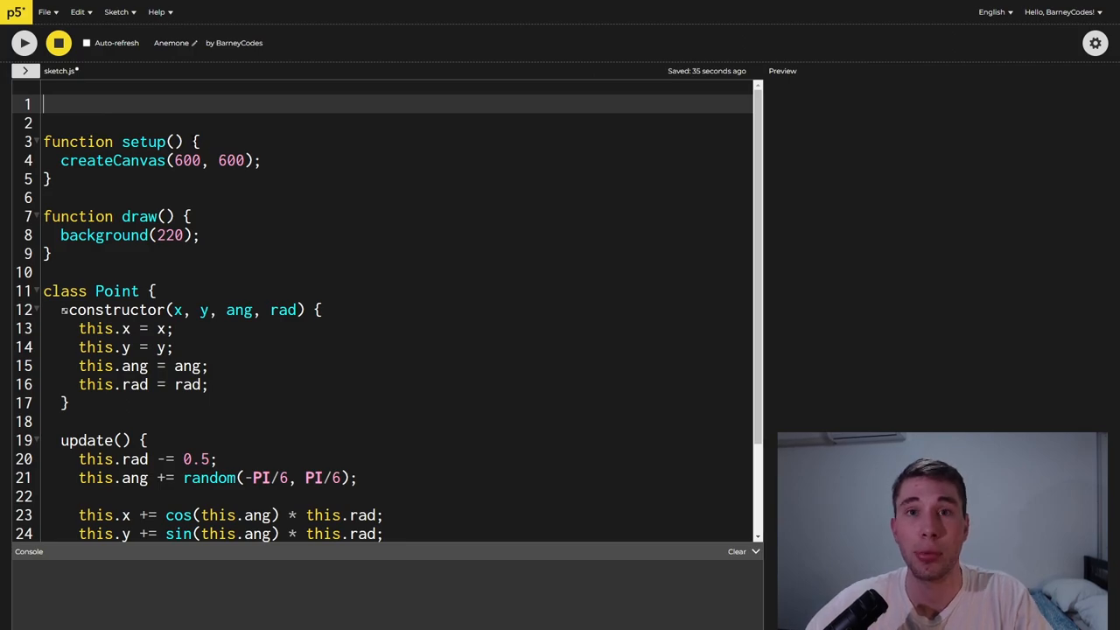
Step: Declare the points array with num = 15 and startRad = 30, and begin createBurst resetting points
{"action": "type", "text": "let points = [];"}
{"action": "type", "text": "const num = 15;"}
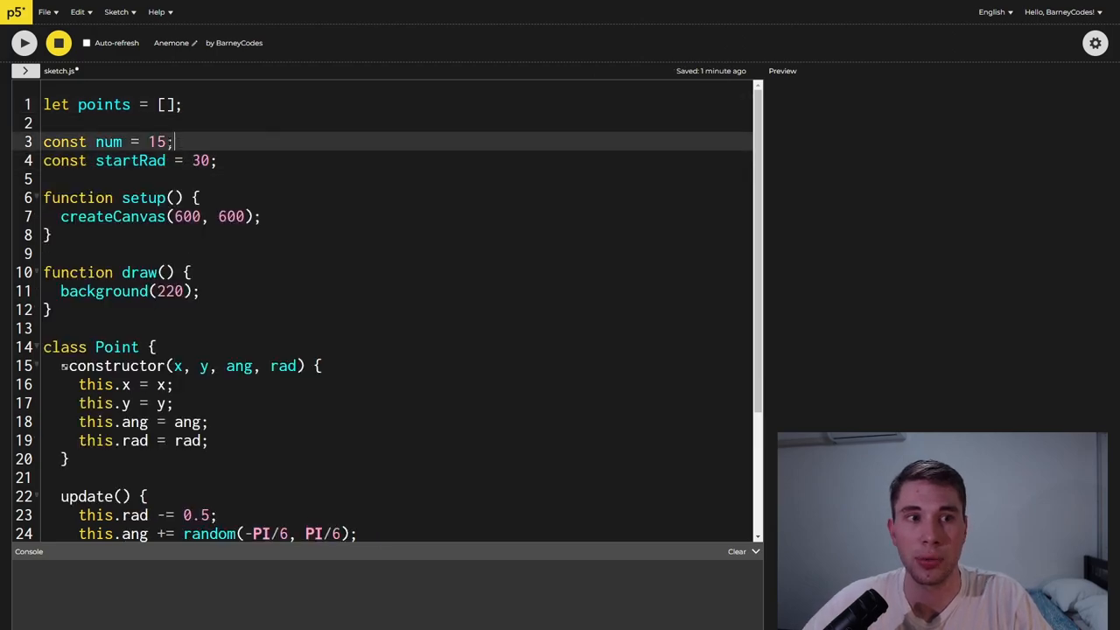
{"action": "double_click", "coordinate": [108, 141]}
{"action": "type", "text": "function createBurst() {"}
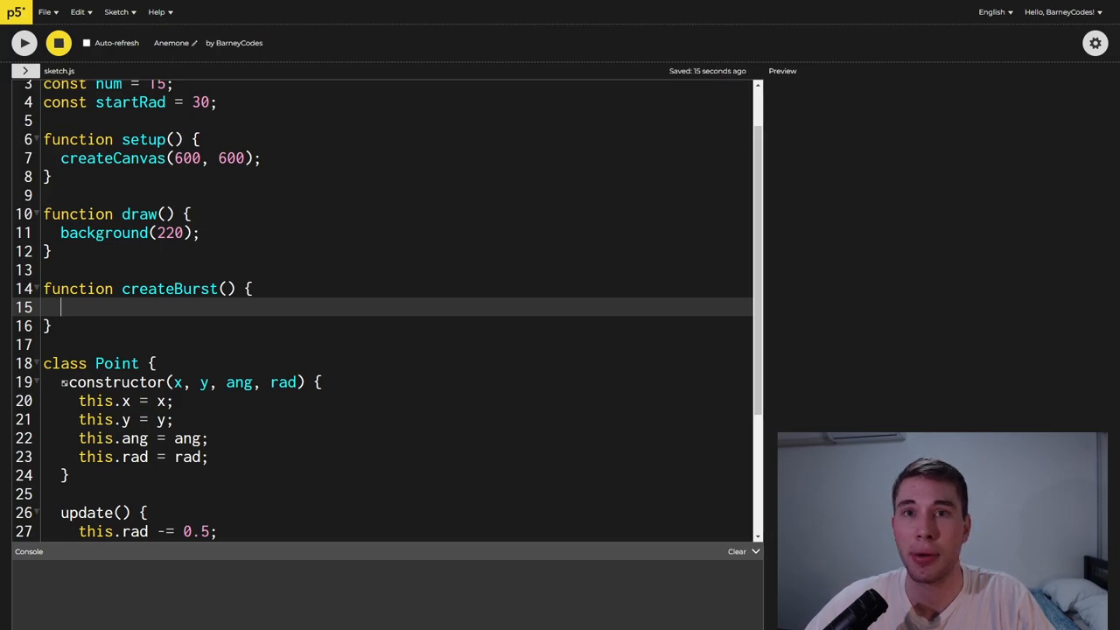
{"action": "type", "text": "points = [];"}
{"action": "type", "text": "for(let i = 0; i < num; i ++) {"}
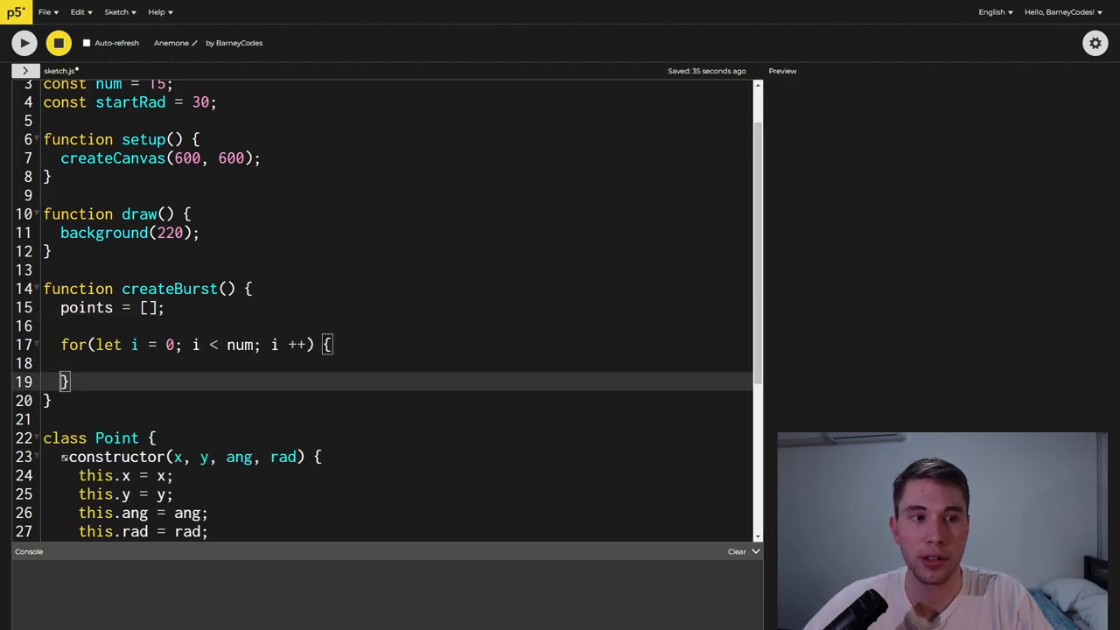
Step: Loop num times pushing Points at the canvas centre with random(TAU) angle and startRad
{"action": "double_click", "coordinate": [240, 344]}
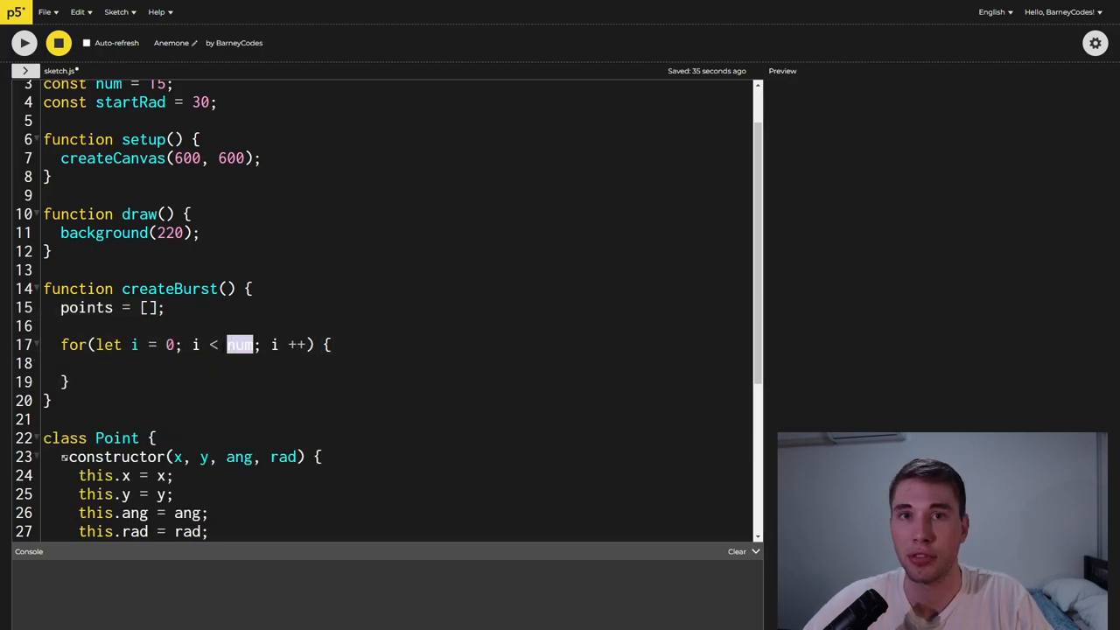
{"action": "type", "text": "points.push(new Point(width/2, height/2, random(TAU), startRad));"}
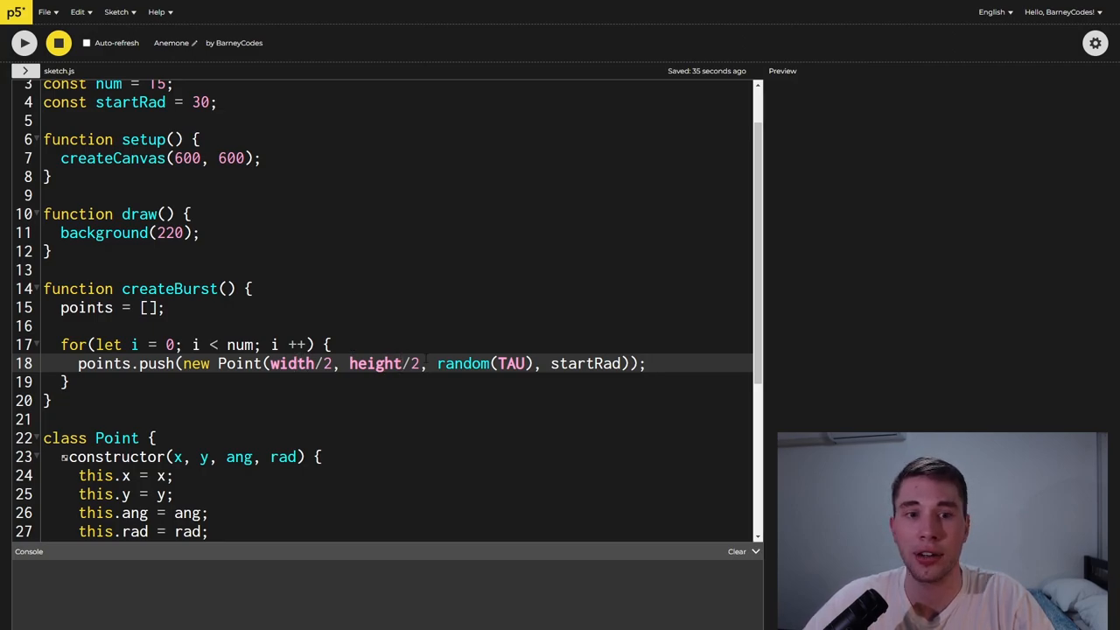
{"action": "double_click", "coordinate": [462, 363]}
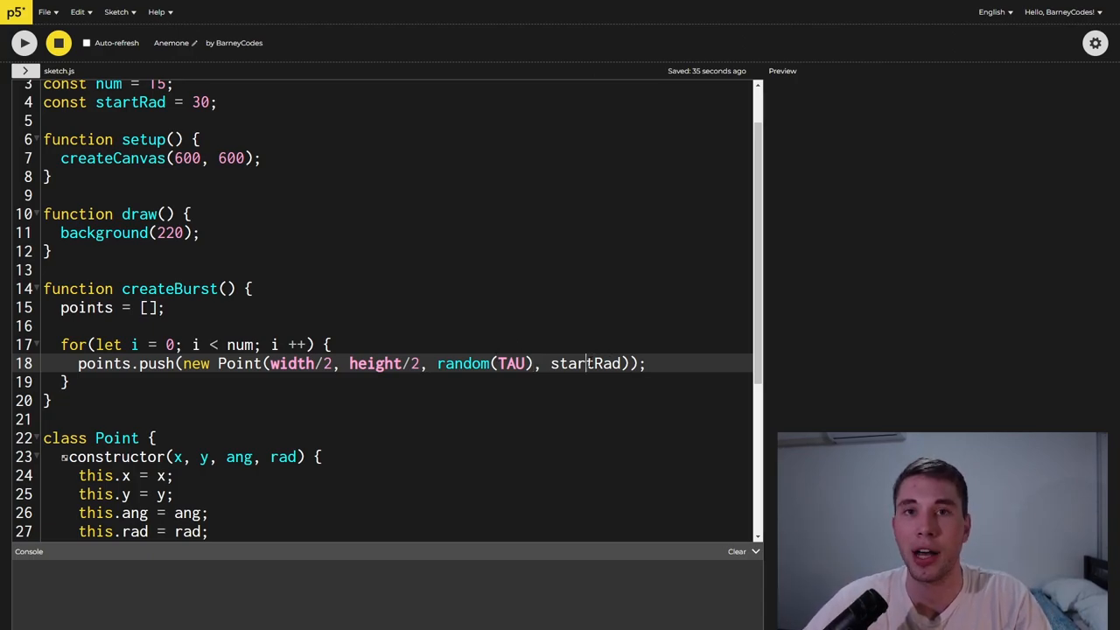
{"action": "double_click", "coordinate": [584, 363]}
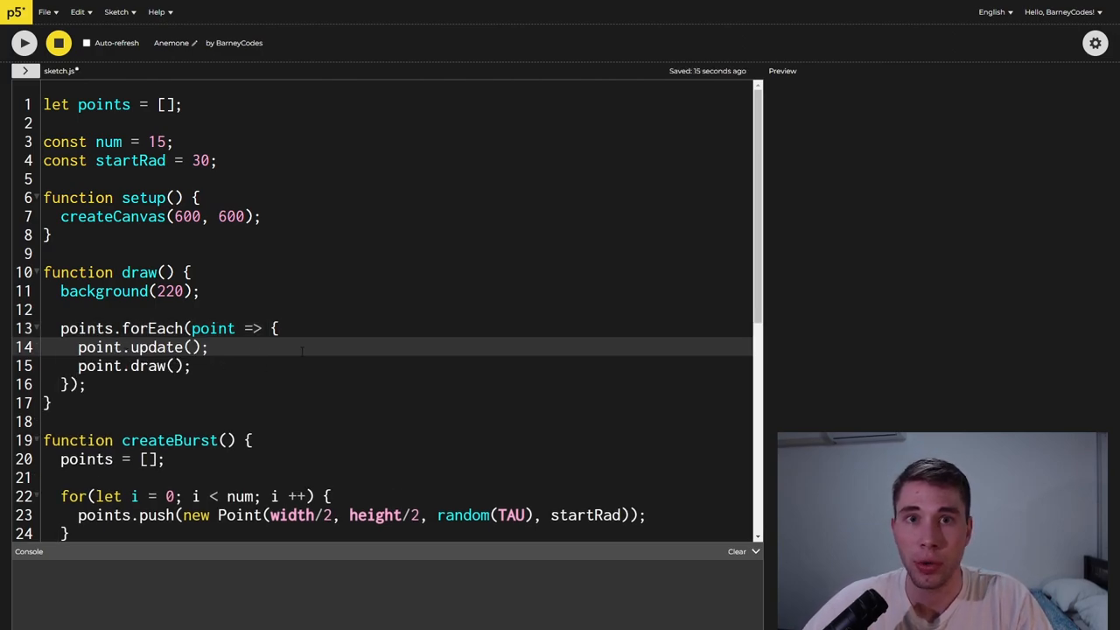
Step: Call createBurst() in setup, have draw update and draw every point, and run the sketch
{"action": "type", "text": "createBurst();"}
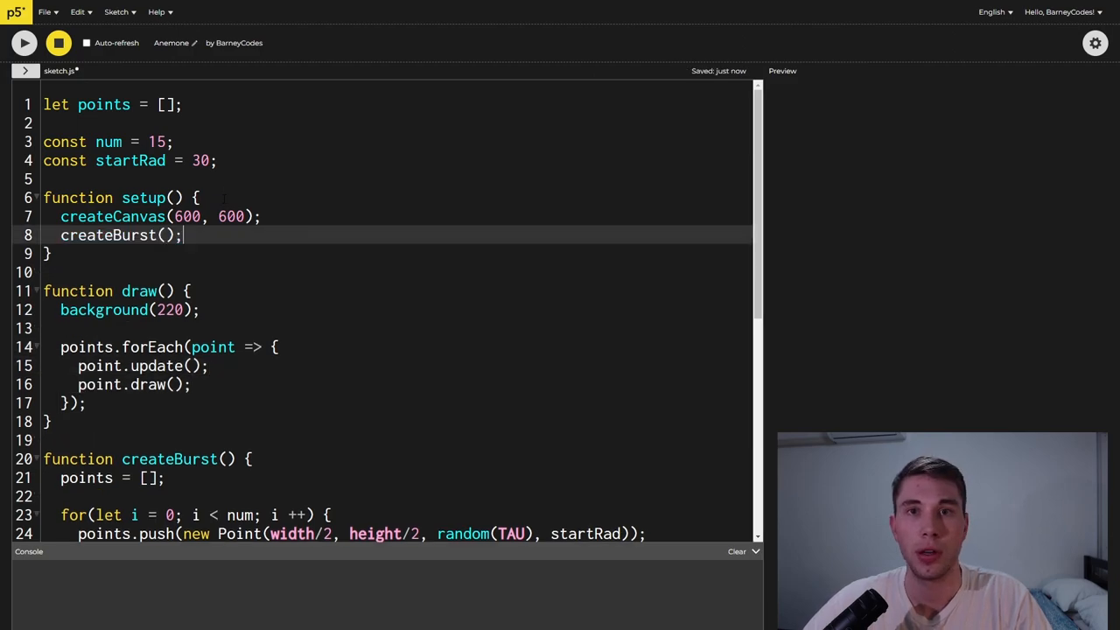
{"action": "double_click", "coordinate": [121, 234]}
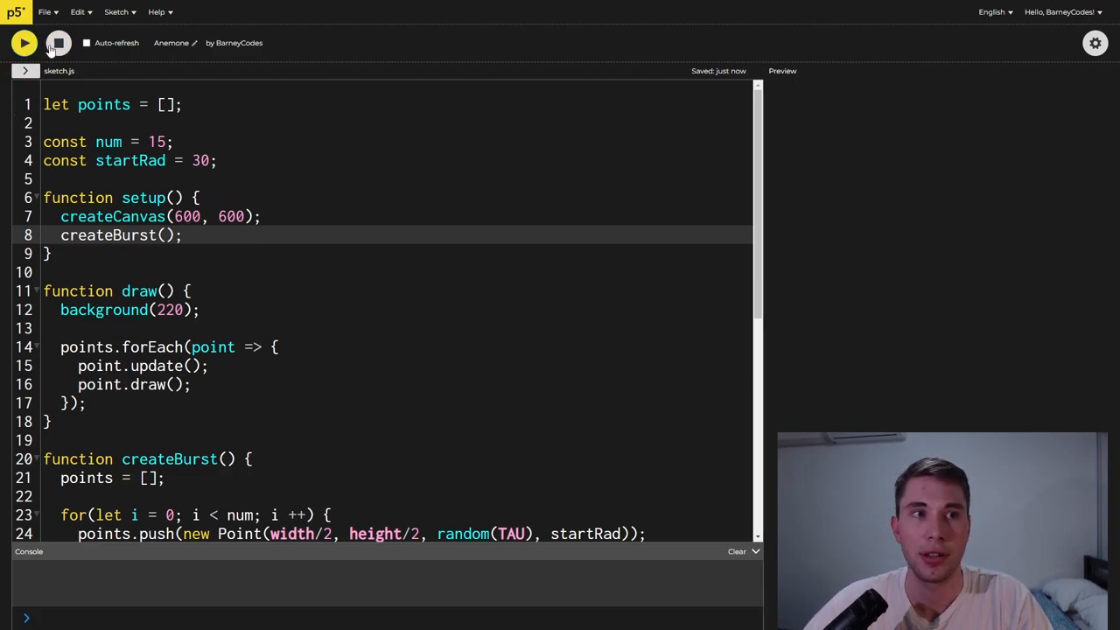
{"action": "left_click", "coordinate": [58, 43]}
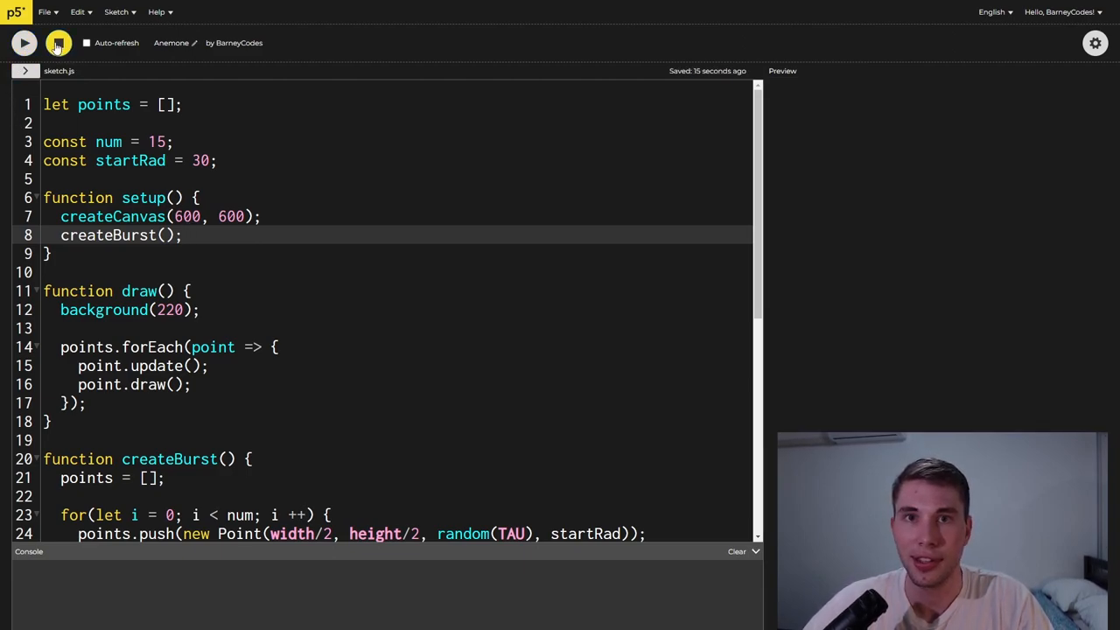
{"action": "left_click", "coordinate": [58, 43]}
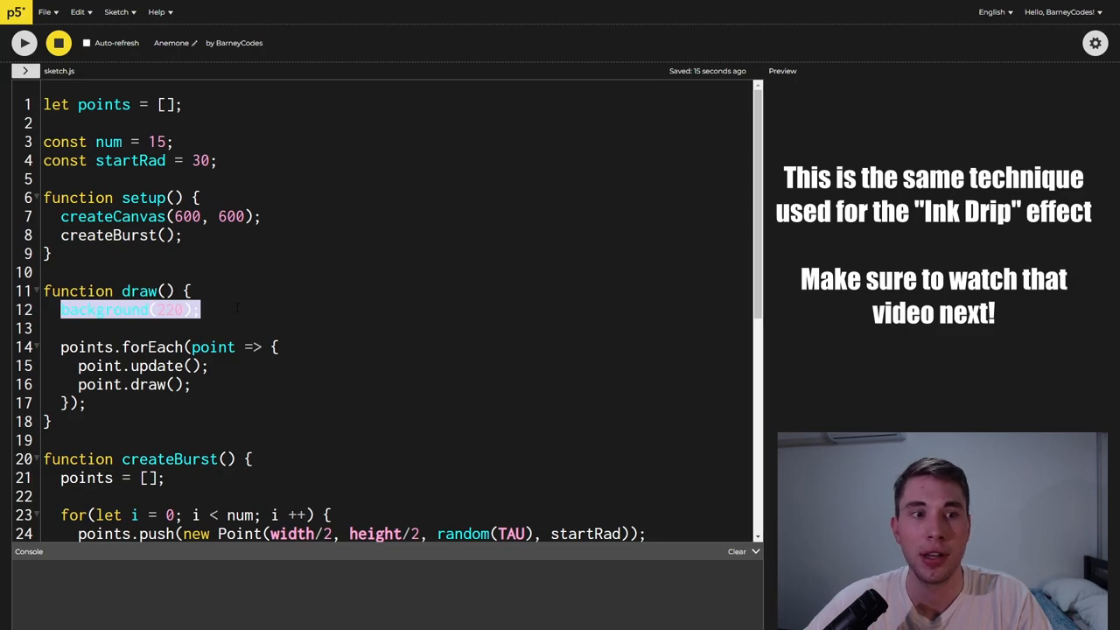
Step: Move background(220) into setup and scale point movement by const speed = 0.3
{"action": "key", "text": "Delete"}
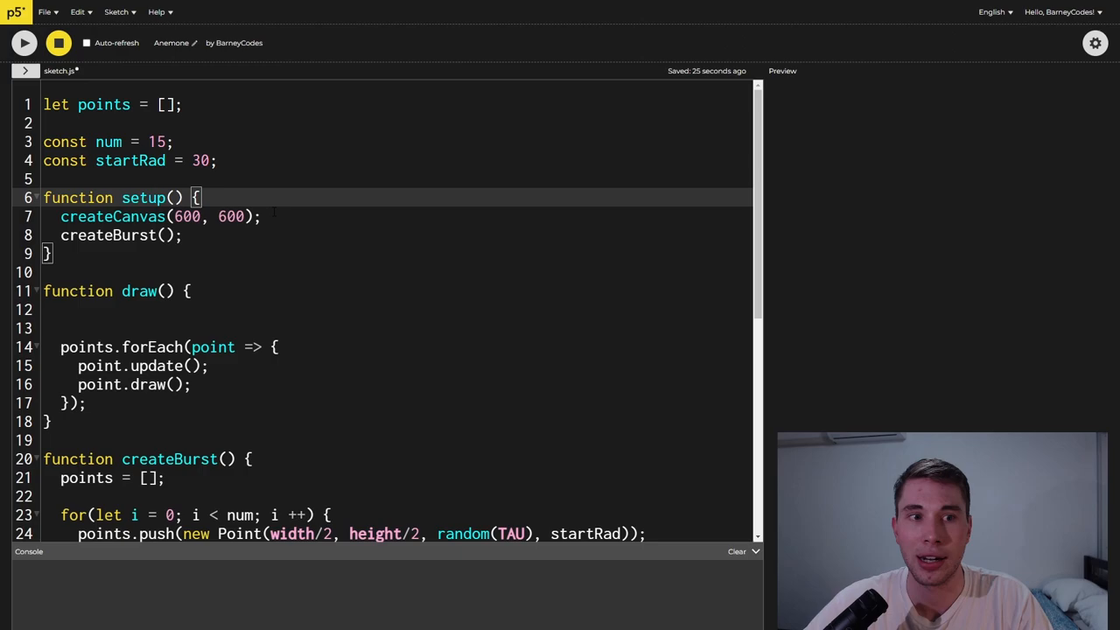
{"action": "left_click", "coordinate": [24, 43]}
{"action": "type", "text": "const speed = 0.3;"}
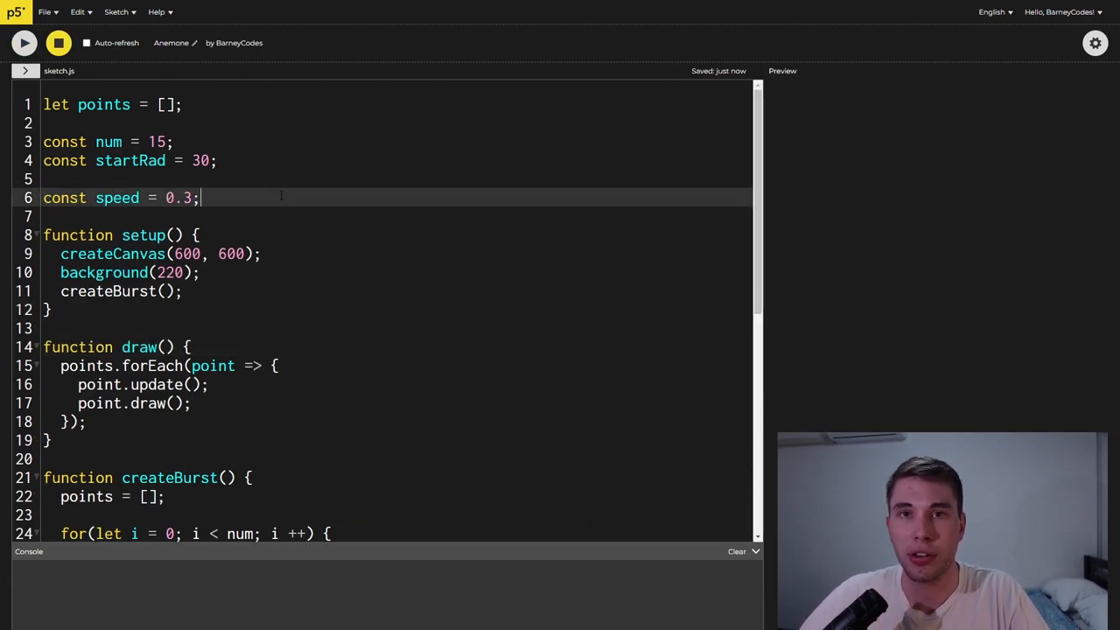
{"action": "double_click", "coordinate": [169, 198]}
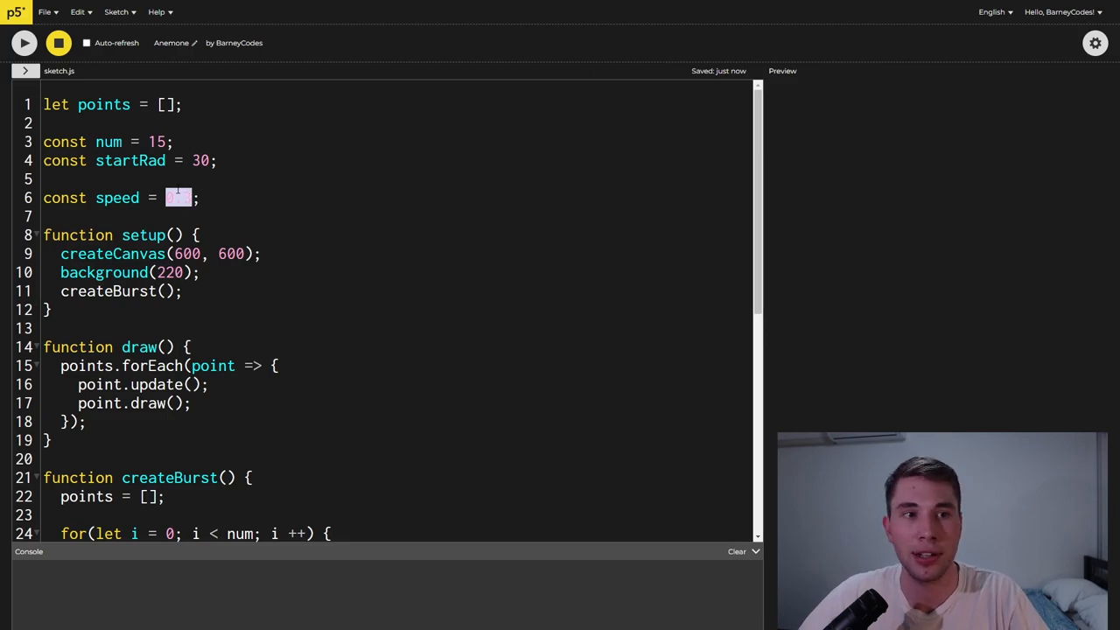
{"action": "scroll", "scroll_direction": "down", "scroll_amount": 3}
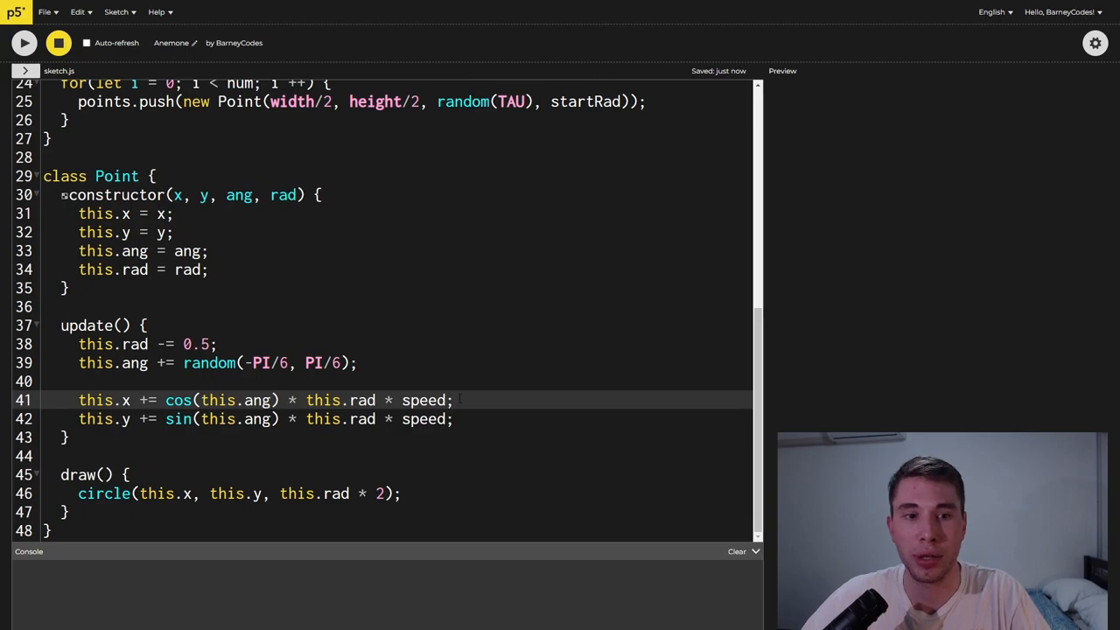
{"action": "left_click", "coordinate": [23, 42]}
{"action": "type", "text": "let done = false;"}
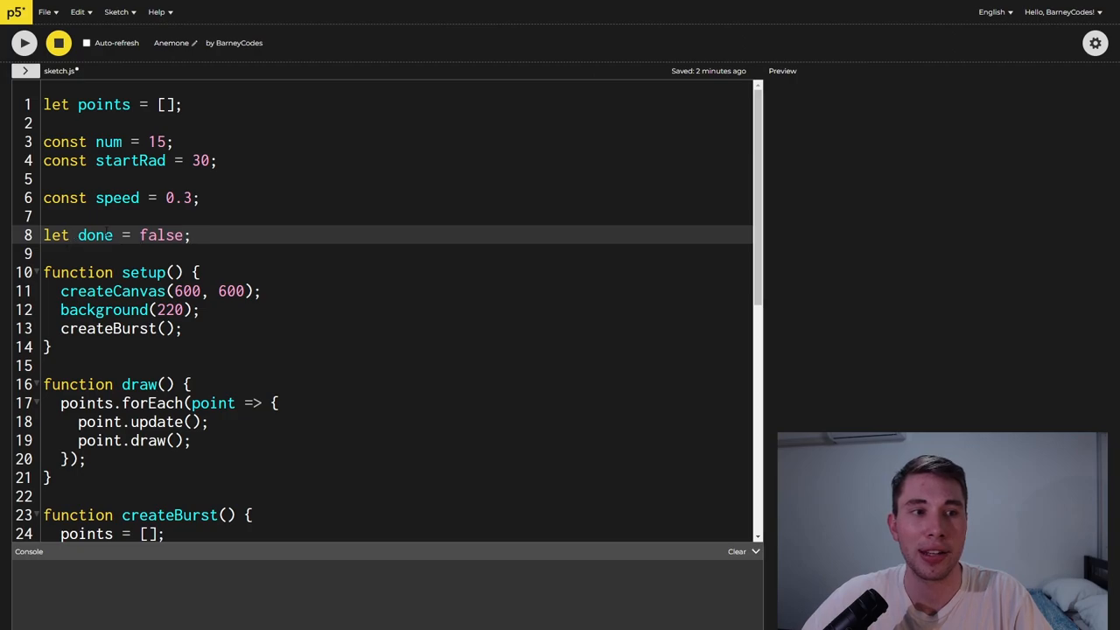
Step: Add a done flag set true when any rad < 0 and wrap the forEach in if(!done), then run
{"action": "scroll", "scroll_direction": "down", "scroll_amount": 3}
{"action": "type", "text": "done = false;"}
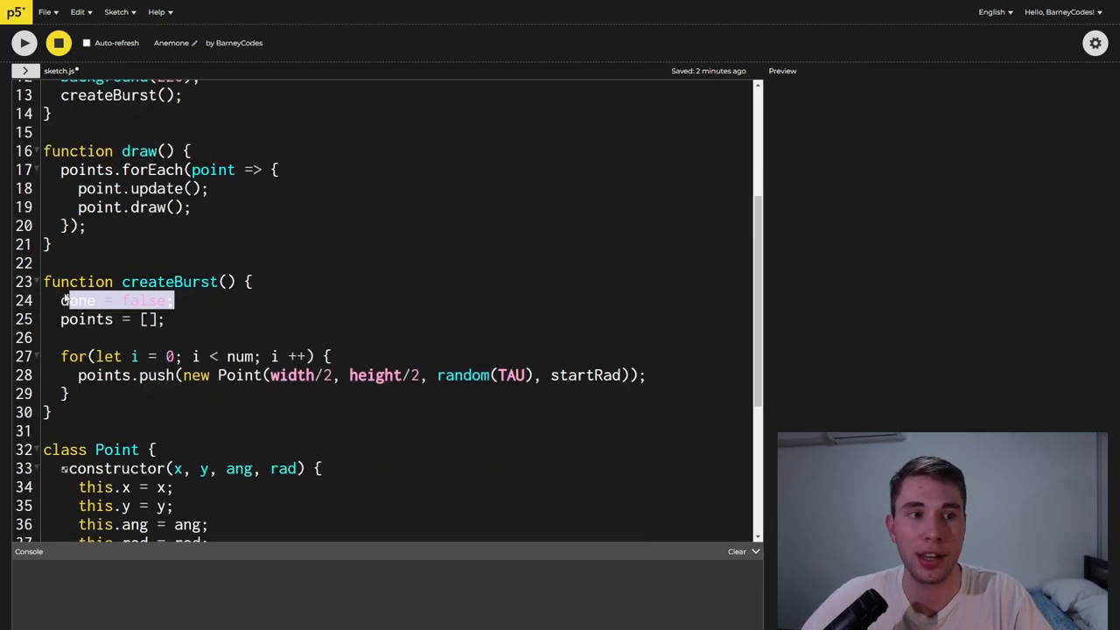
{"action": "left_click", "coordinate": [175, 300]}
{"action": "type", "text": "if(point.rad < 0) {"}
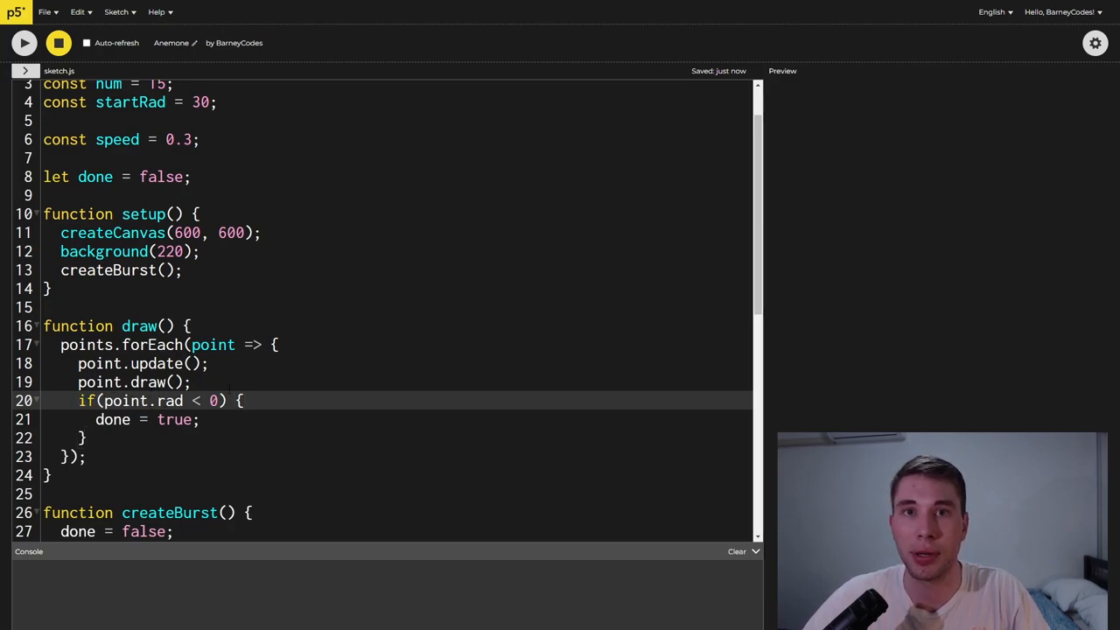
{"action": "double_click", "coordinate": [174, 419]}
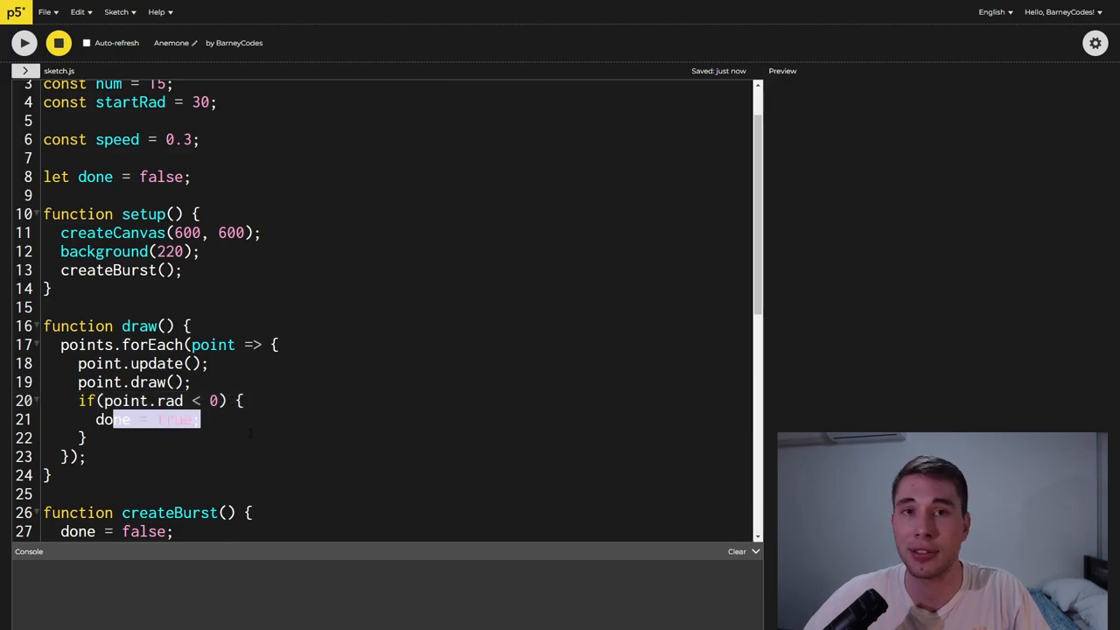
{"action": "type", "text": "if(!done) {"}
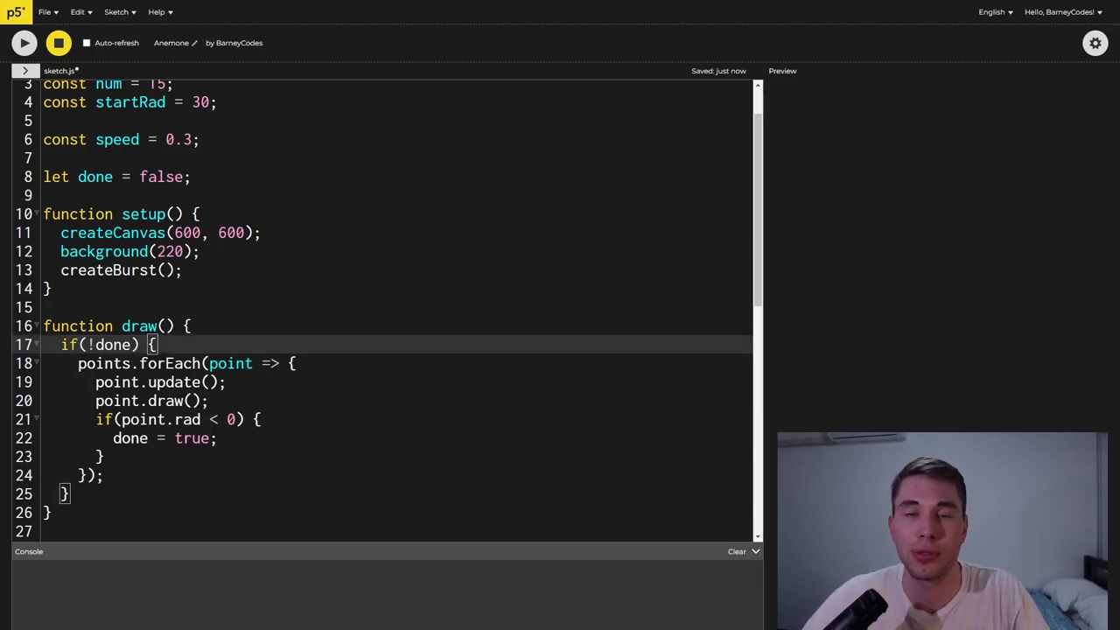
{"action": "left_click", "coordinate": [24, 42]}
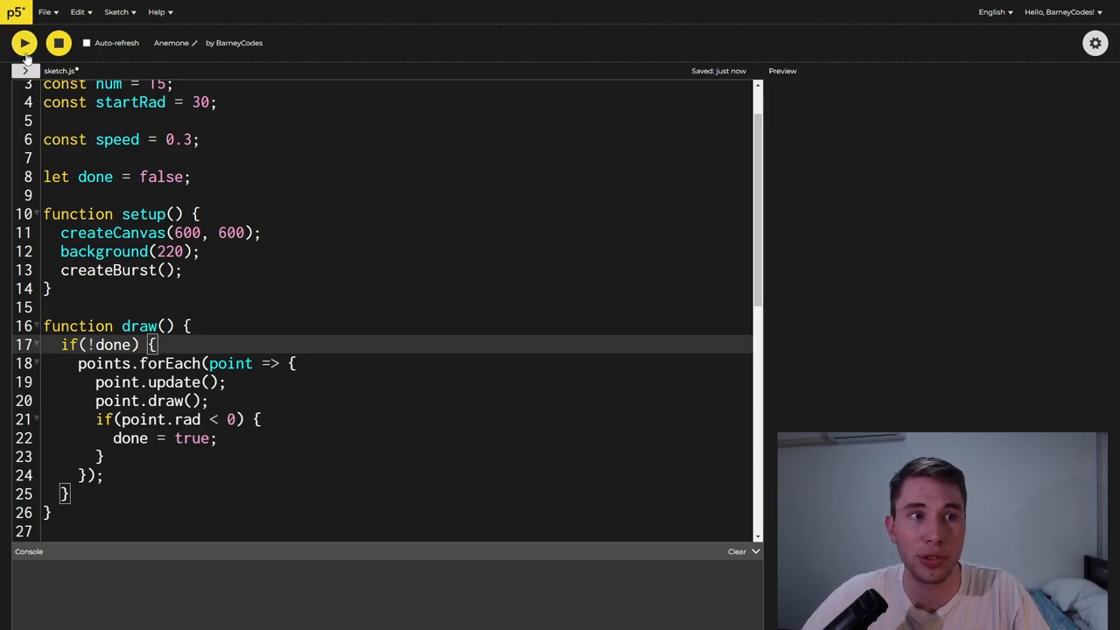
{"action": "left_click", "coordinate": [23, 43]}
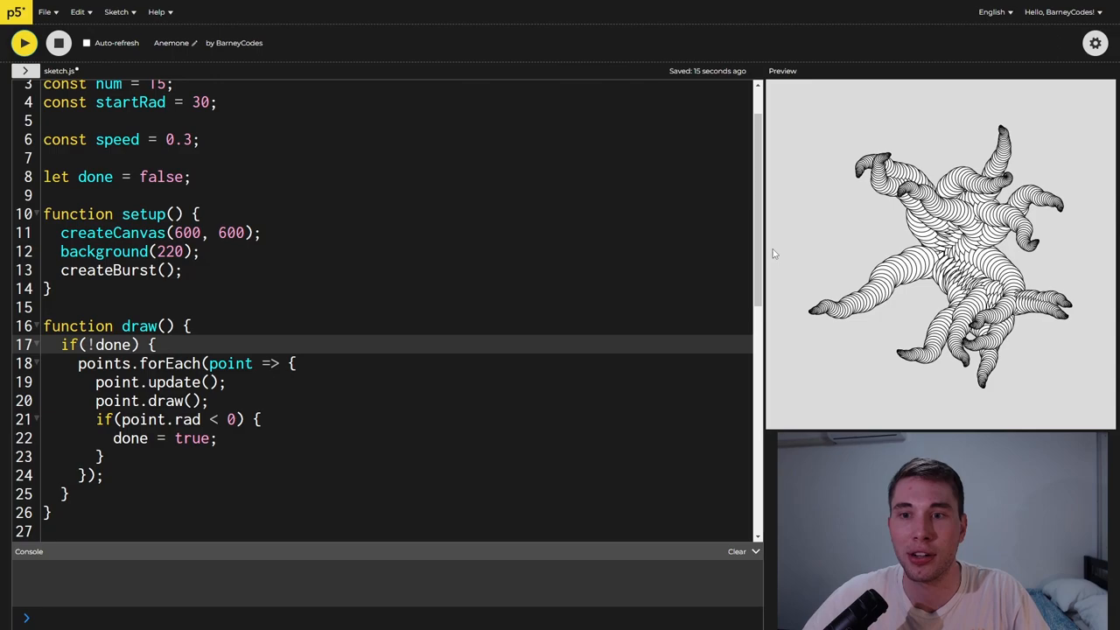
Step: Restart the sketch a few times to watch fresh bursts that stop once circles shrink away
{"action": "left_click", "coordinate": [23, 42]}
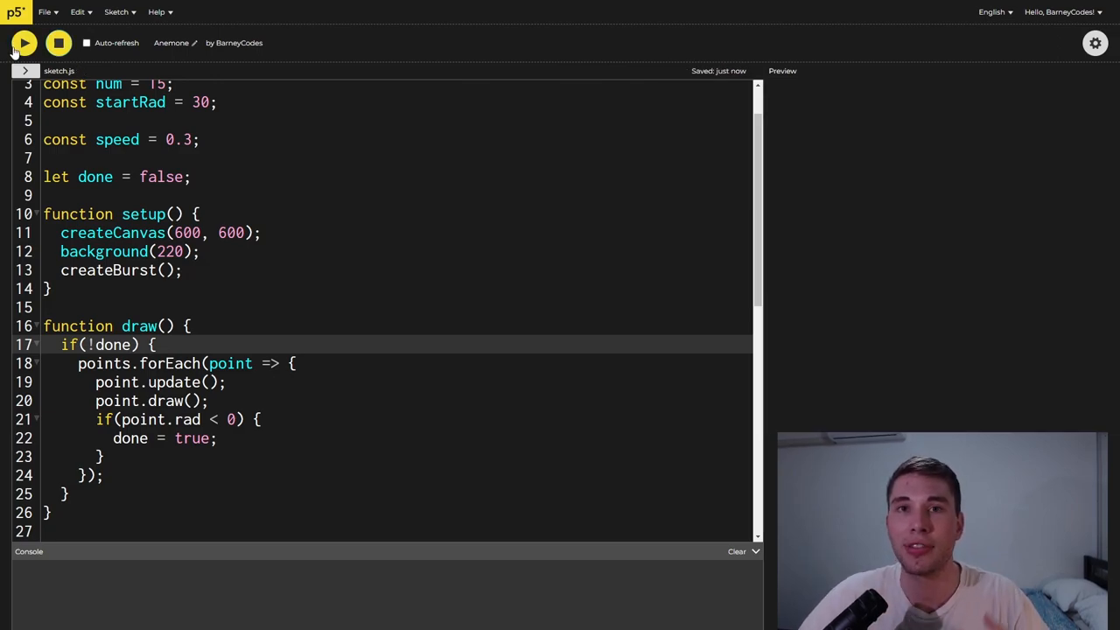
{"action": "left_click", "coordinate": [23, 42]}
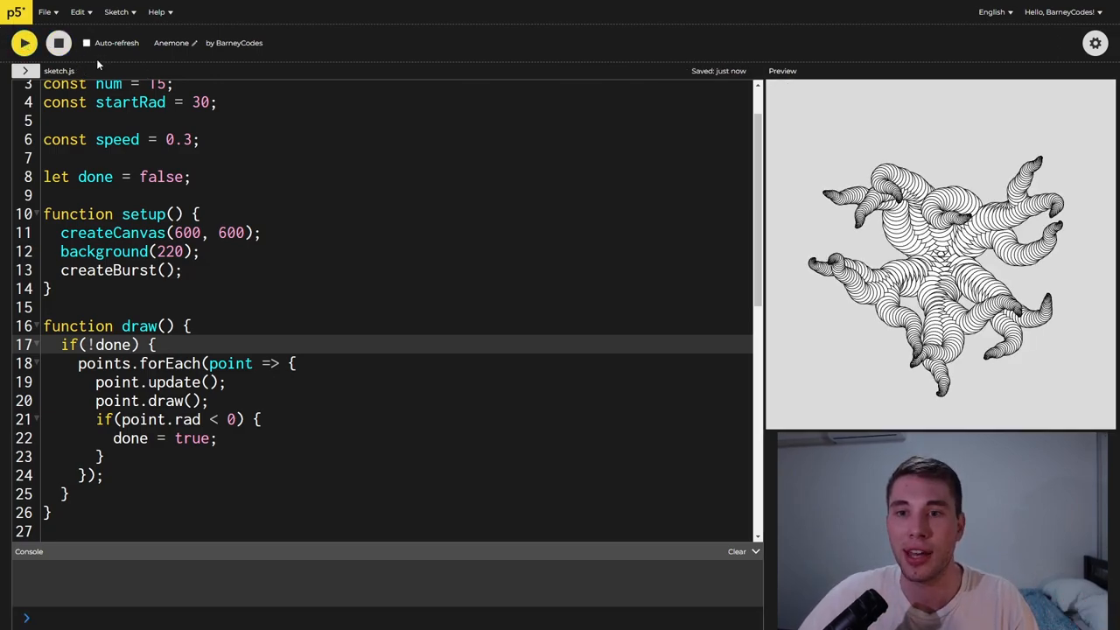
{"action": "left_click", "coordinate": [24, 43]}
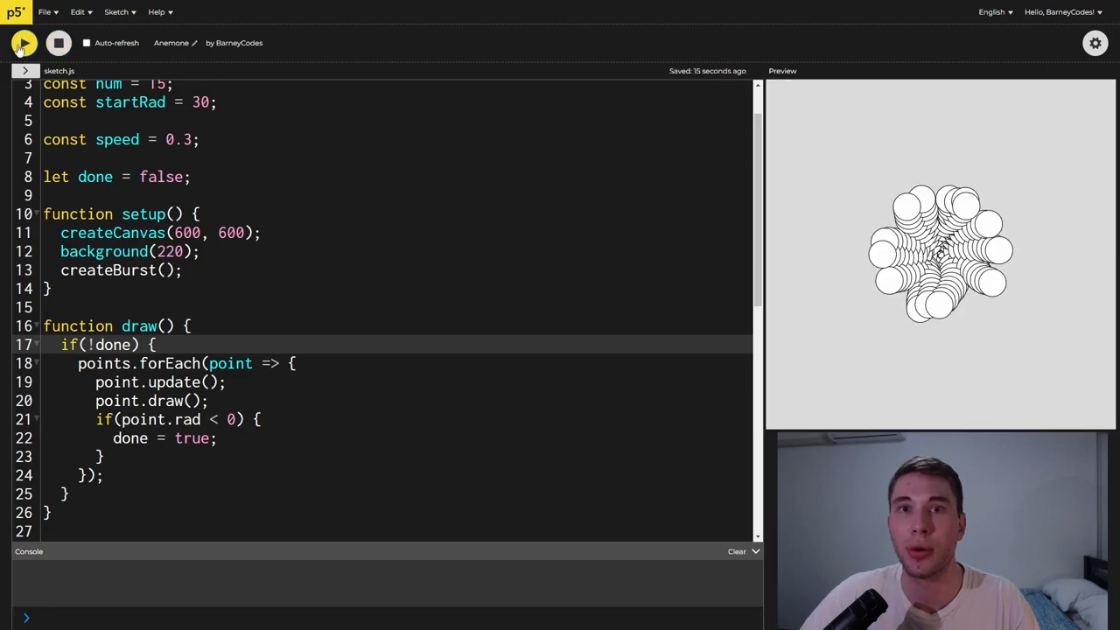
{"action": "left_click", "coordinate": [24, 43]}
{"action": "type", "text": "function mouseReleased() {"}
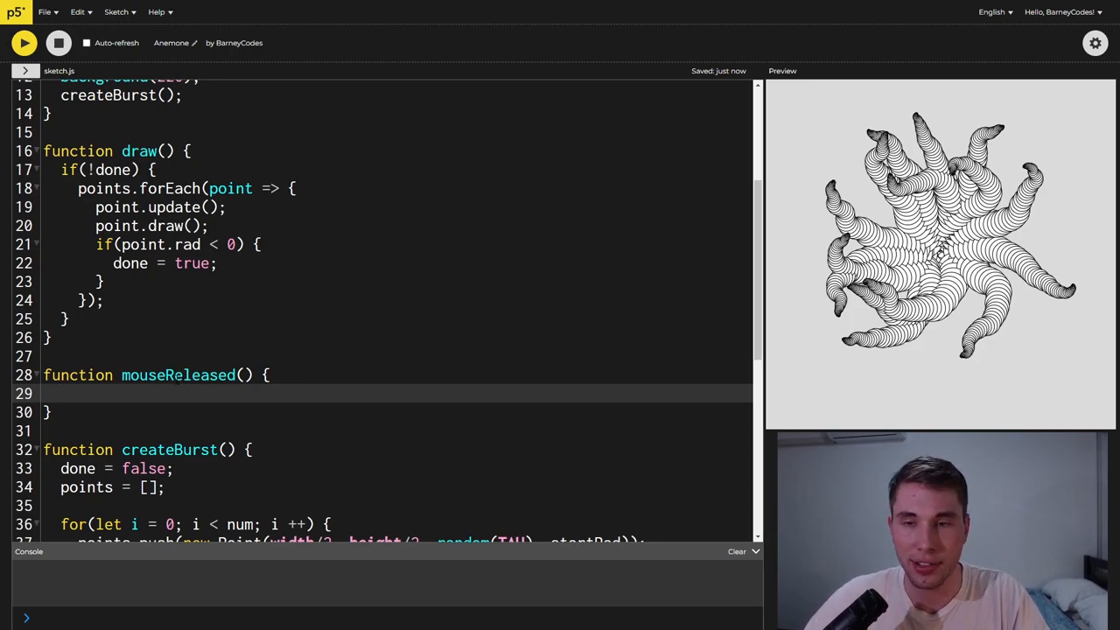
Step: Have mouseReleased() call createBurst, which now clears the canvas with background(220) first
{"action": "type", "text": "createBur"}
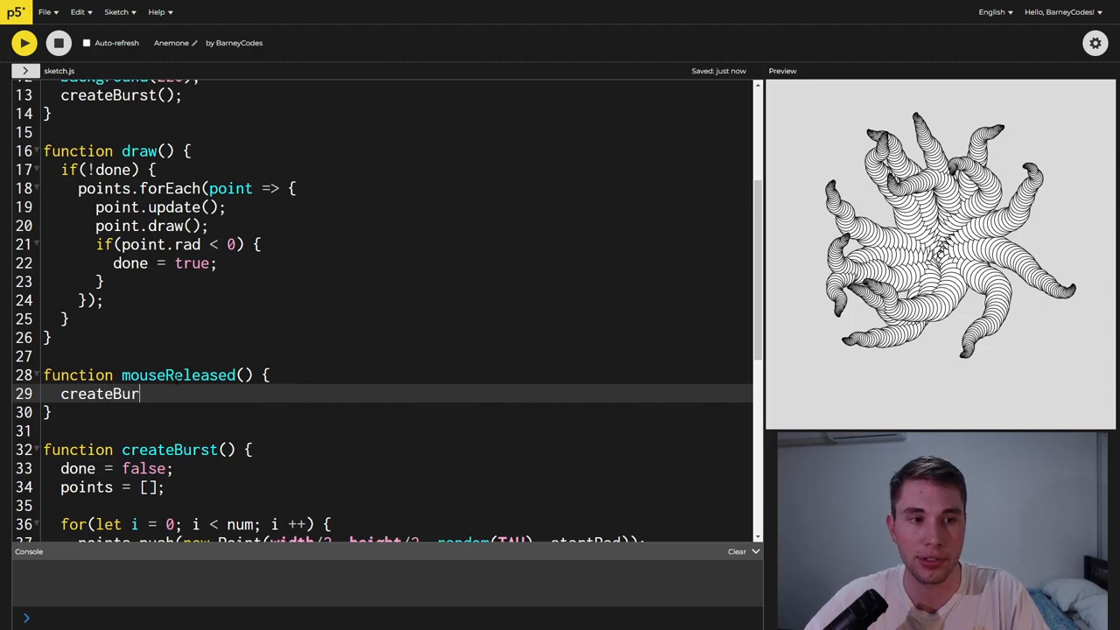
{"action": "type", "text": "st();"}
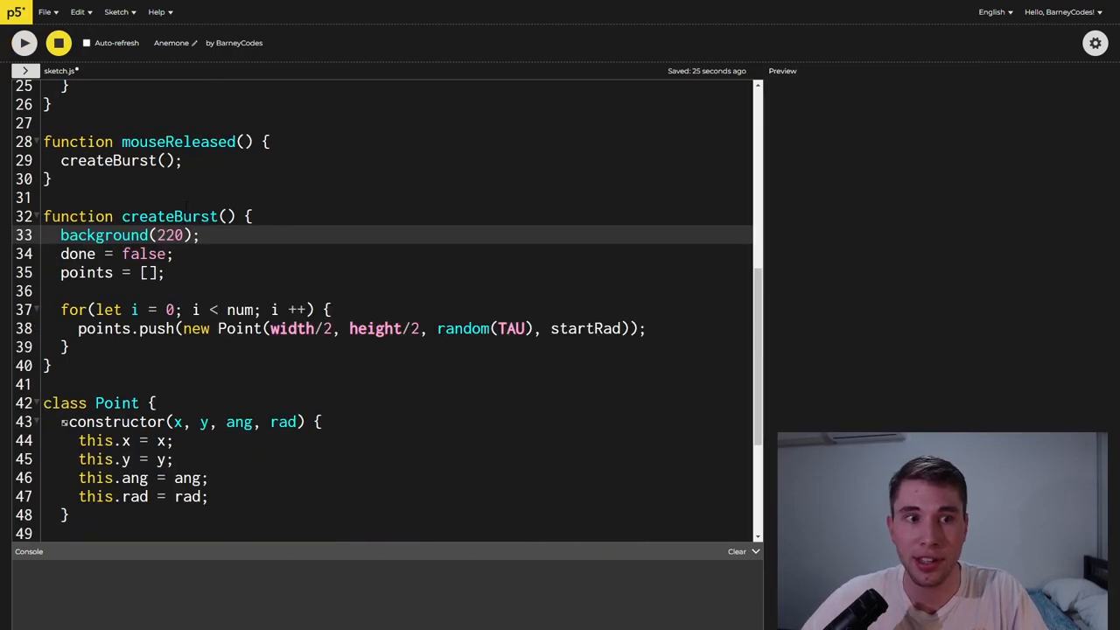
{"action": "double_click", "coordinate": [170, 216]}
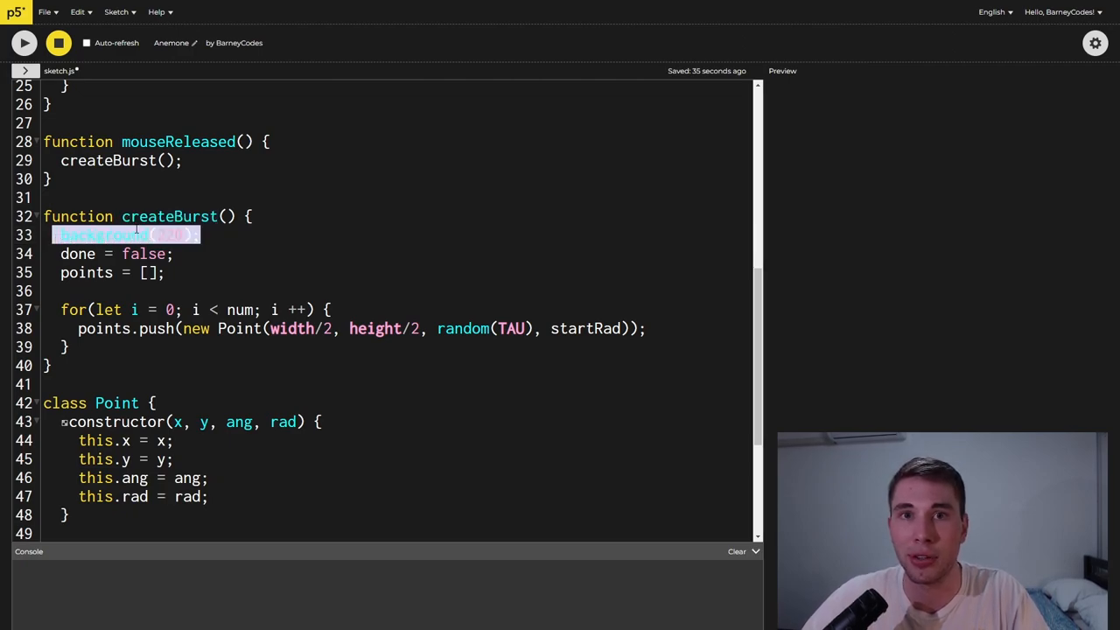
{"action": "left_click", "coordinate": [23, 42]}
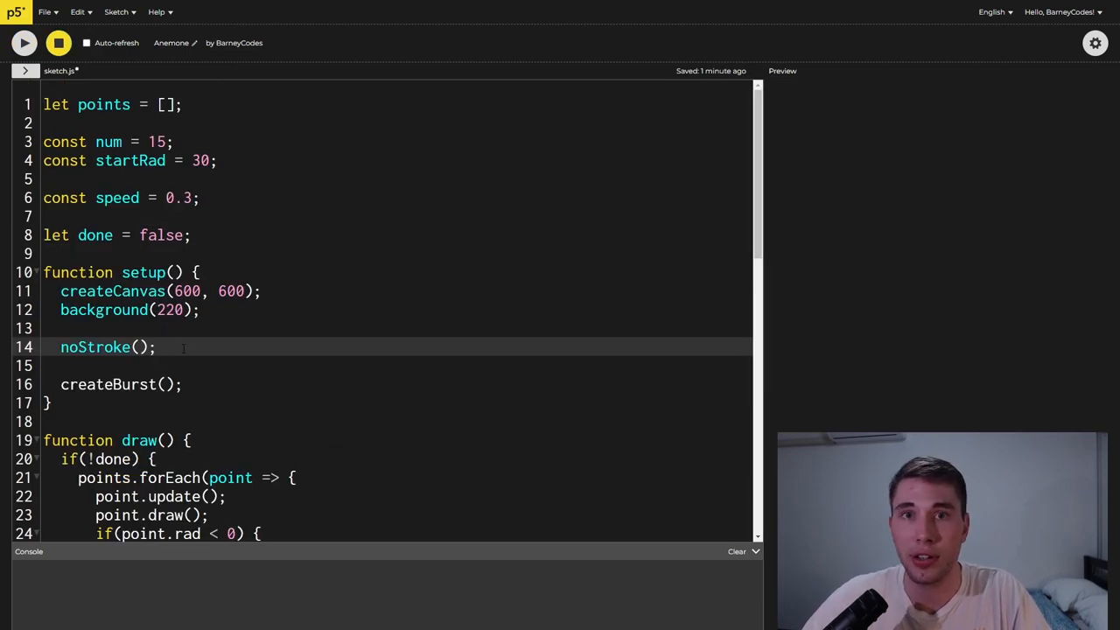
Step: Add noStroke() in setup so circles have no outline
{"action": "double_click", "coordinate": [95, 346]}
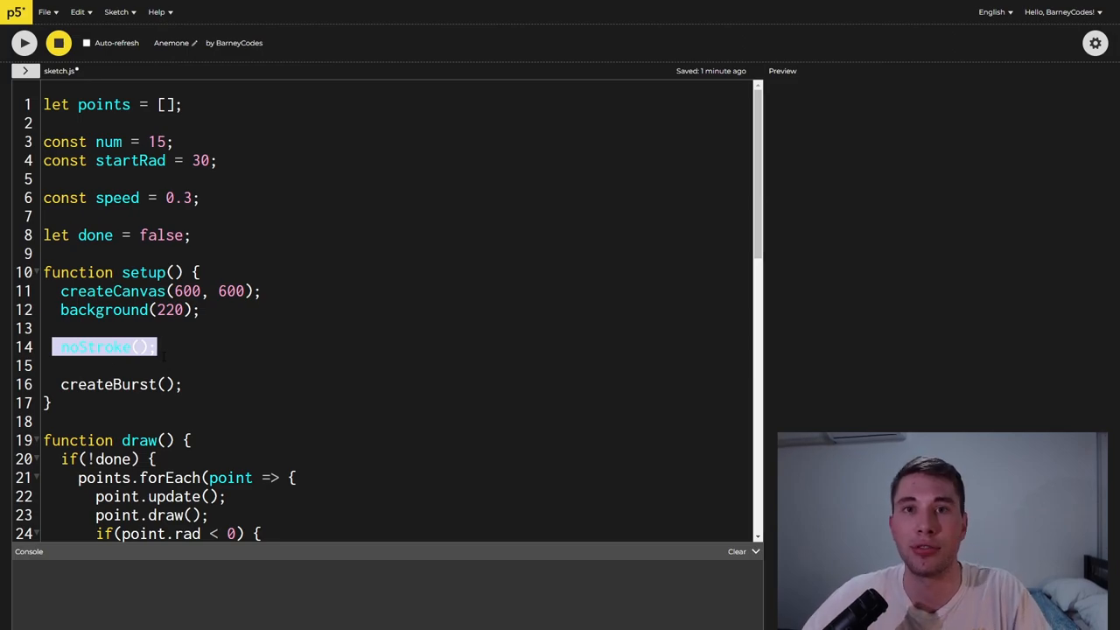
{"action": "left_click", "coordinate": [23, 42]}
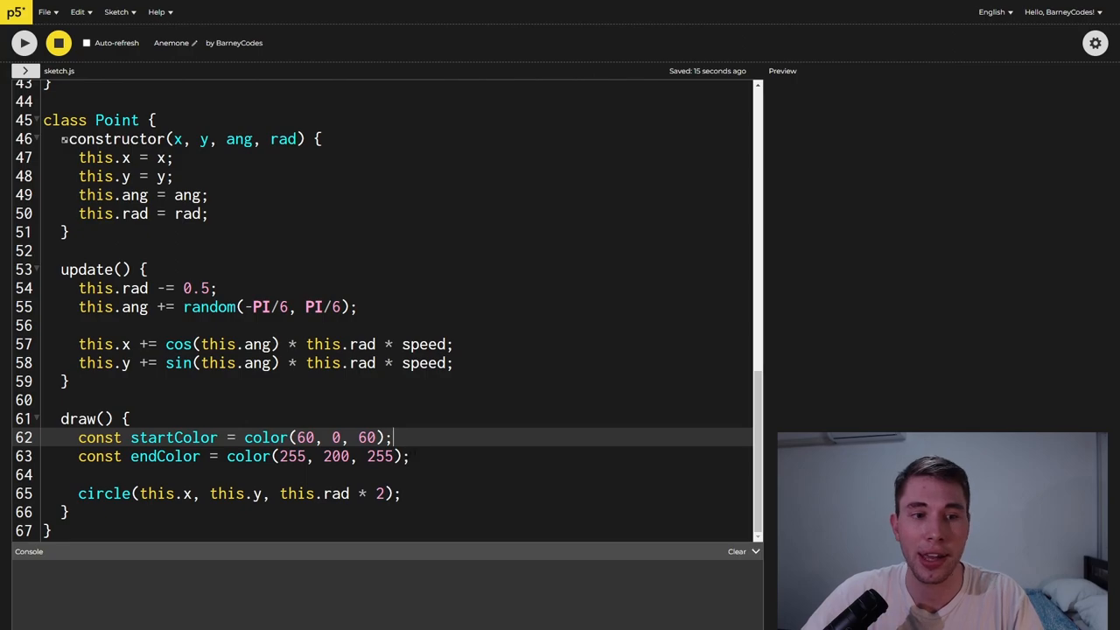
Step: Fill each circle with lerpColor between purple shades mapped from this.rad over startRad to 0
{"action": "type", "text": "const col = lerpColor(startColor, endColor, map(this.rad, startRad, 0, 0, 1))"}
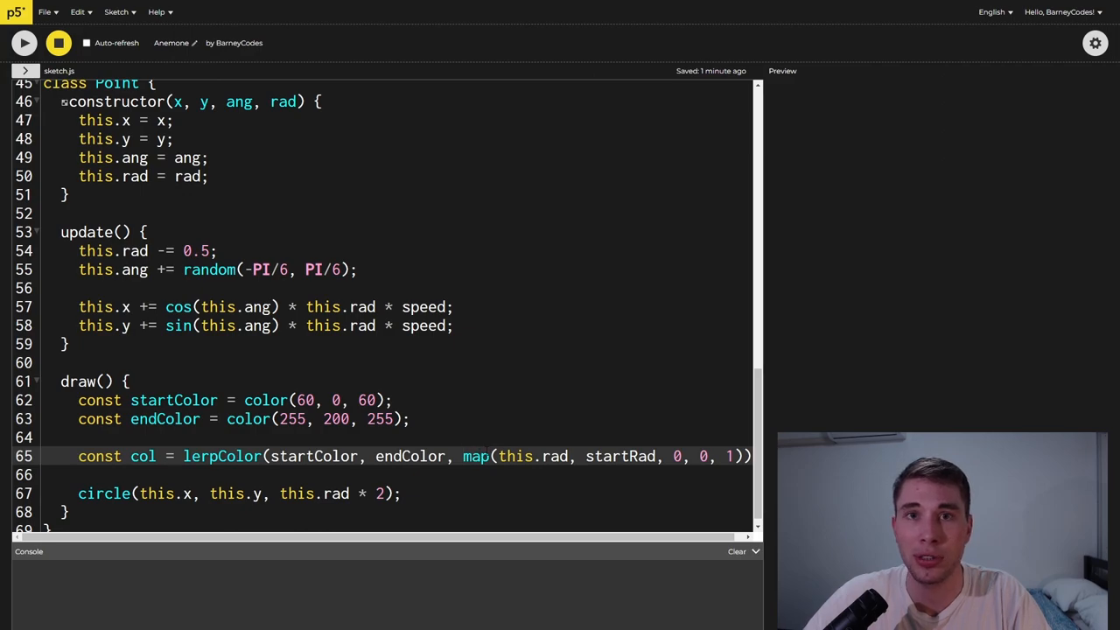
{"action": "double_click", "coordinate": [516, 456]}
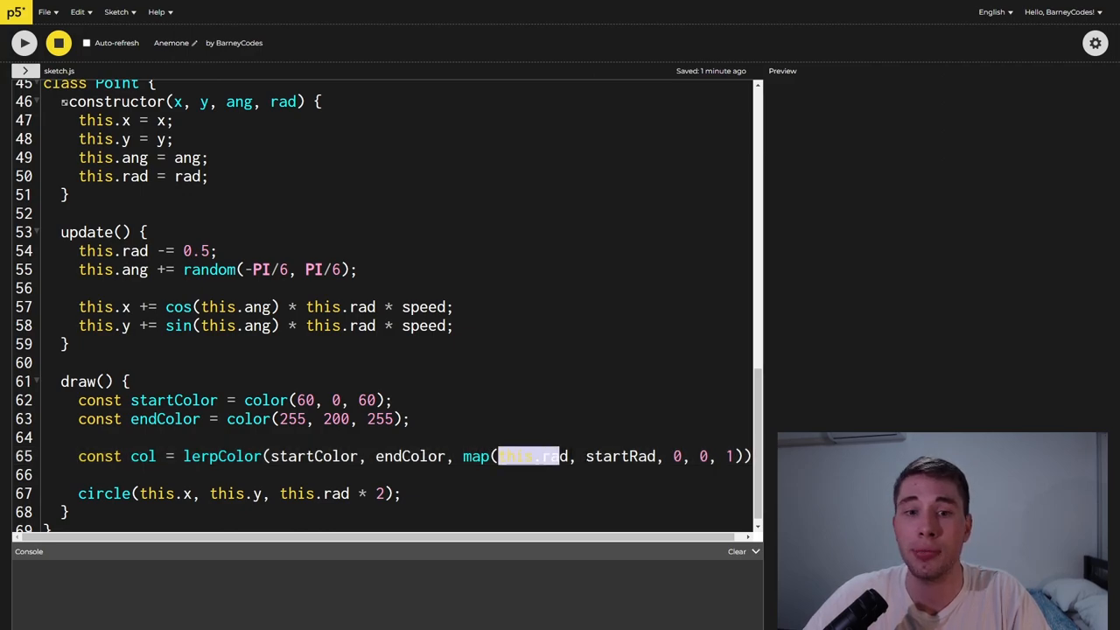
{"action": "double_click", "coordinate": [620, 456]}
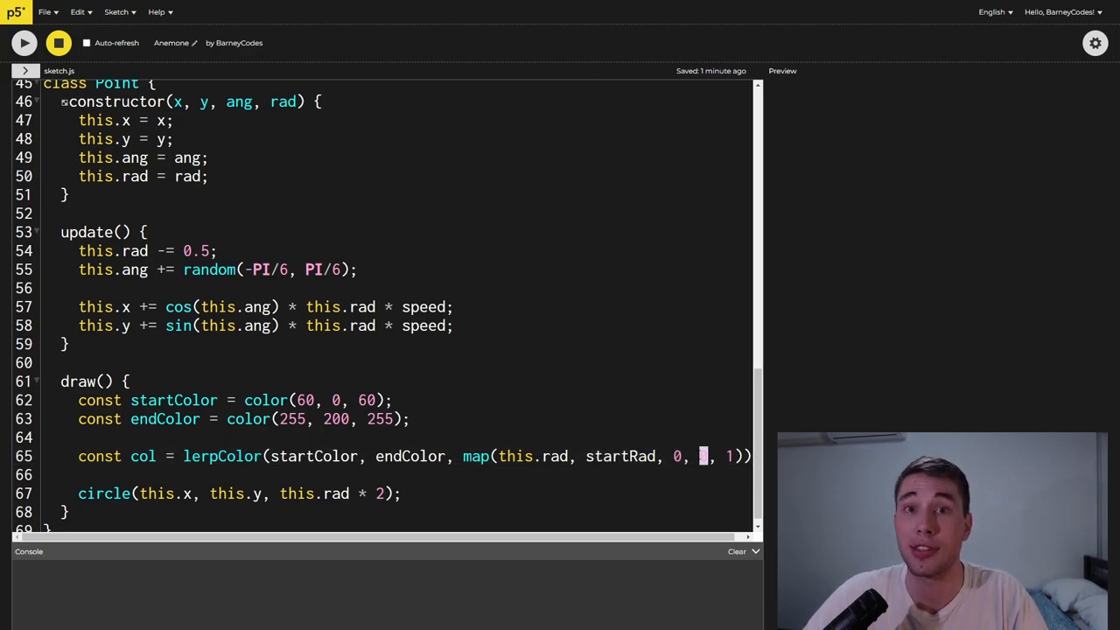
{"action": "type", "text": "0"}
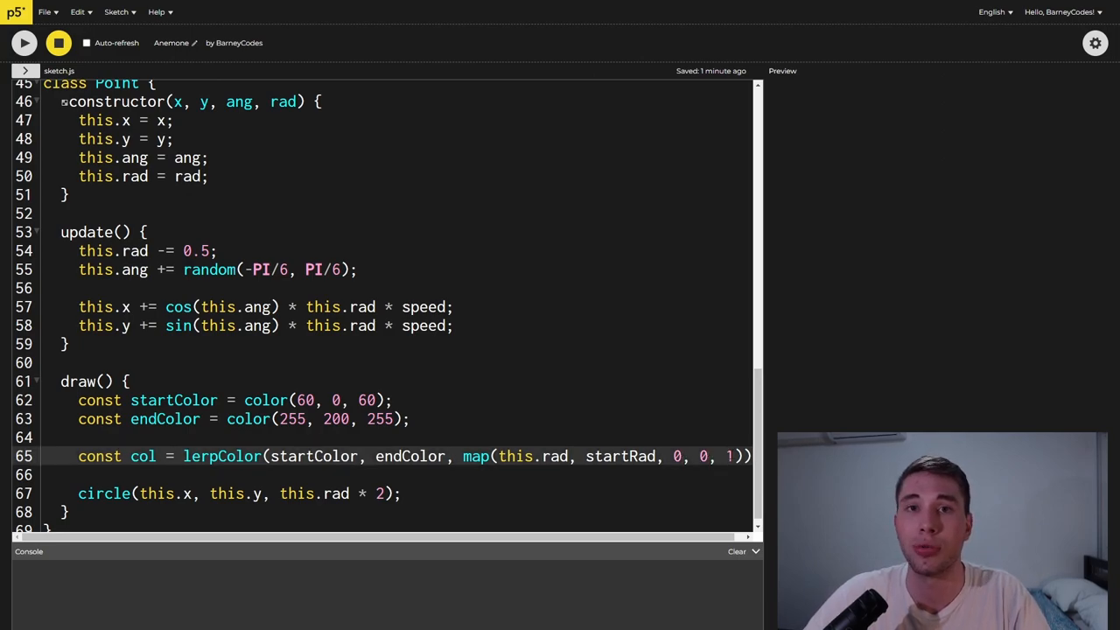
{"action": "type", "text": "fill(col);"}
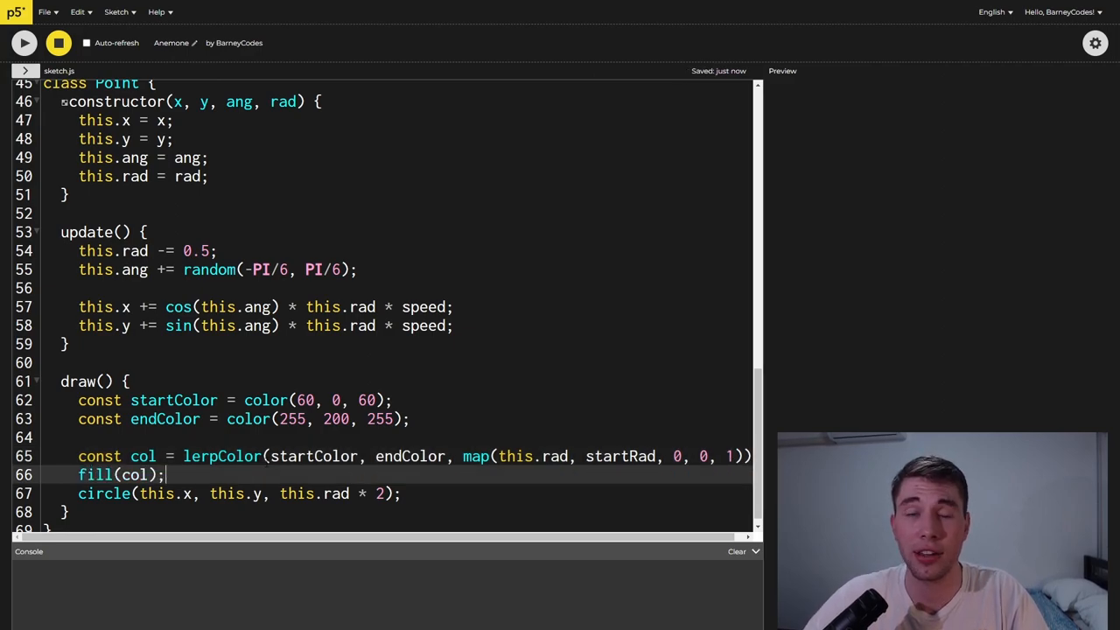
{"action": "double_click", "coordinate": [94, 475]}
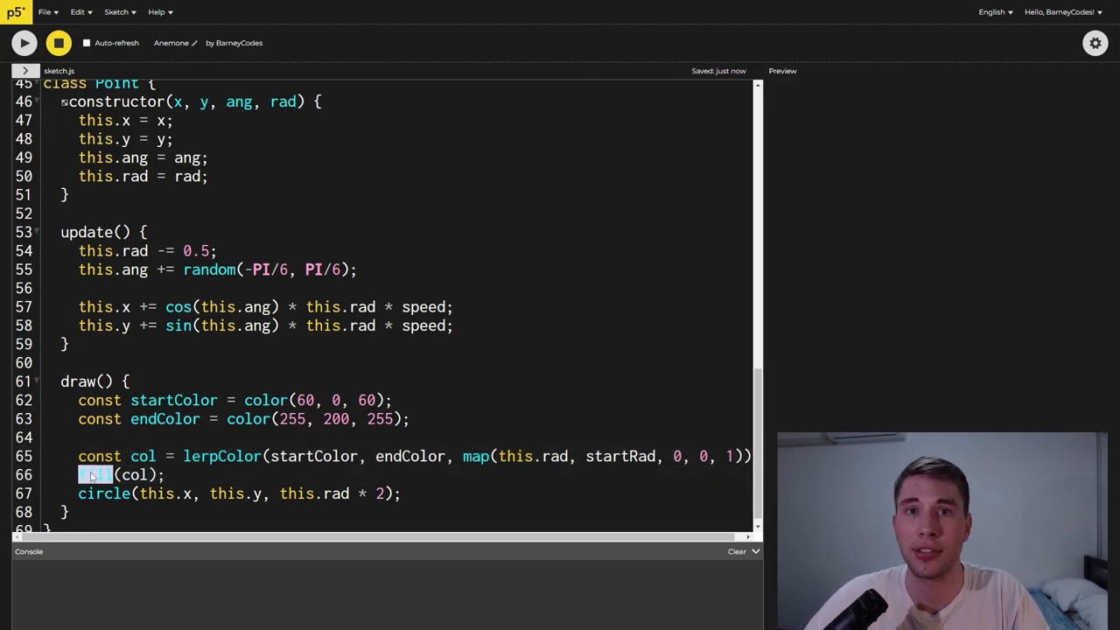